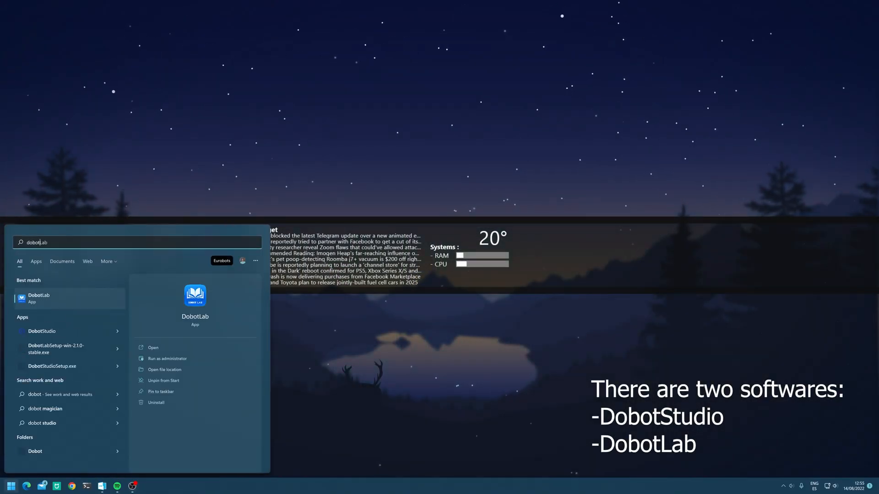
Step: Launch DobotStudio from the Apps list in the Start menu search results
click(70, 330)
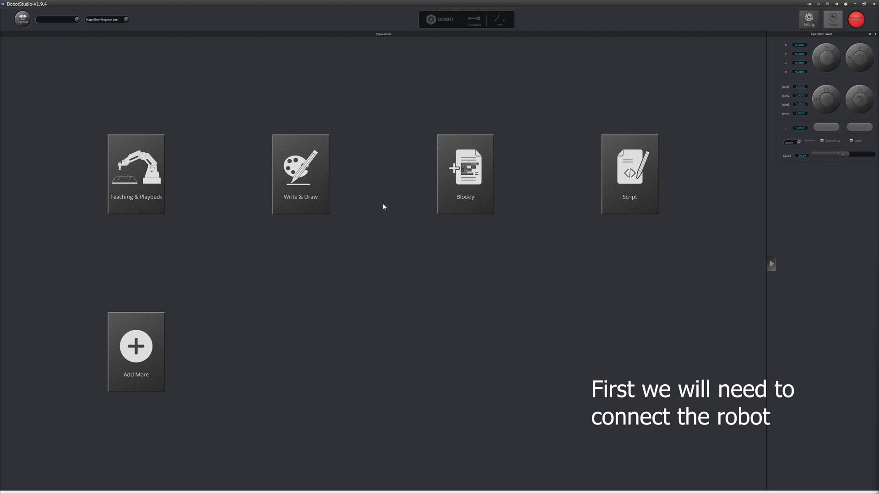
mouse_move(247, 120)
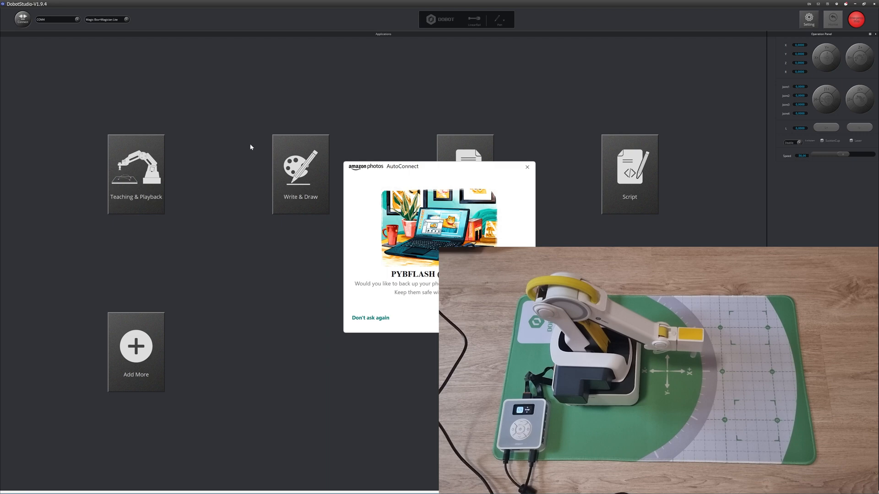
Step: Dismiss the Amazon Photos pop-up, connect to the Dobot Magician, and open Teaching & Playback
click(527, 167)
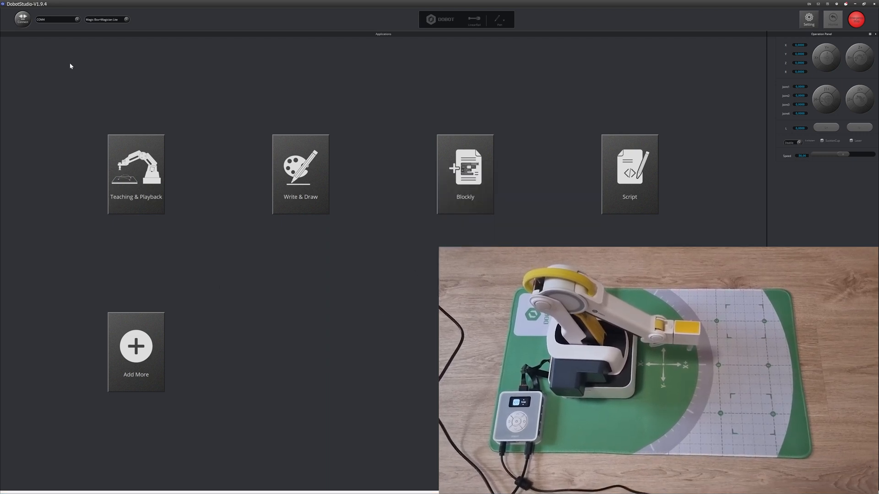
click(107, 19)
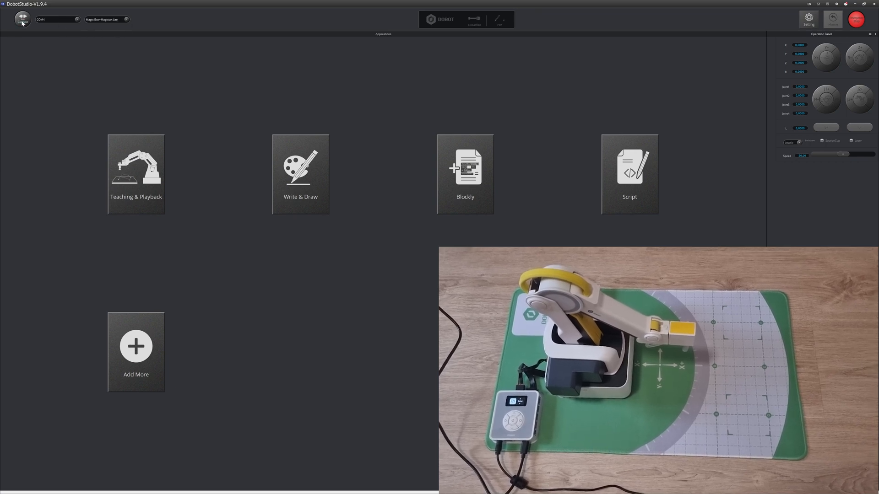
click(22, 18)
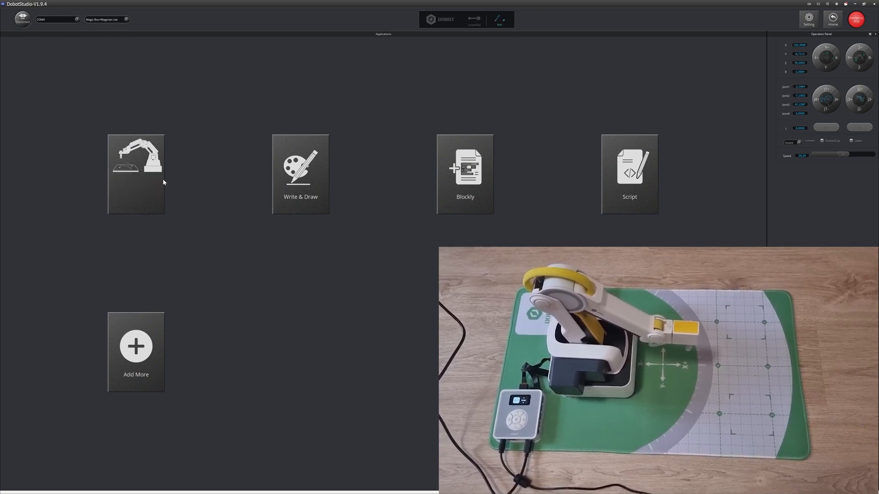
click(135, 174)
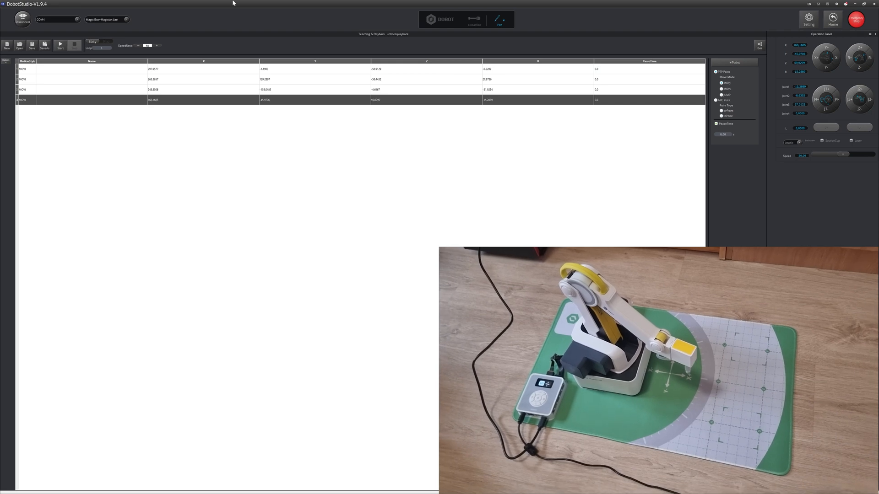
Step: Play back the four taught points, then exit Teaching & Playback without saving
click(60, 45)
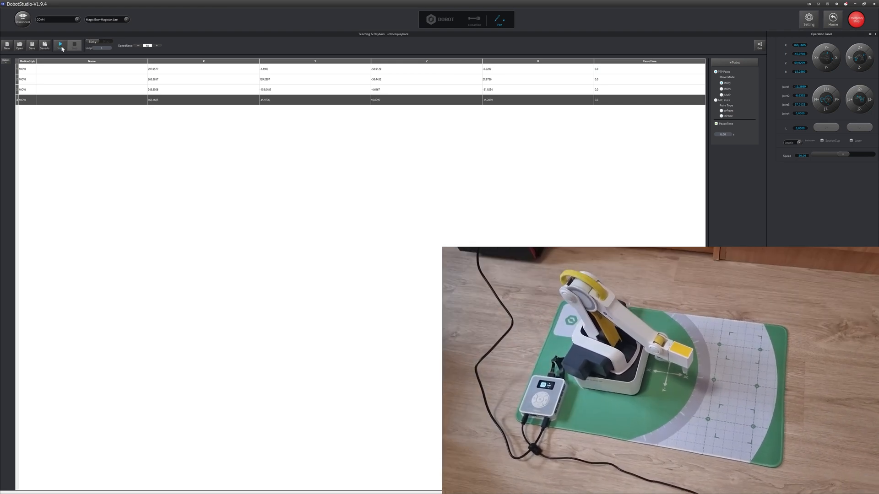
click(60, 44)
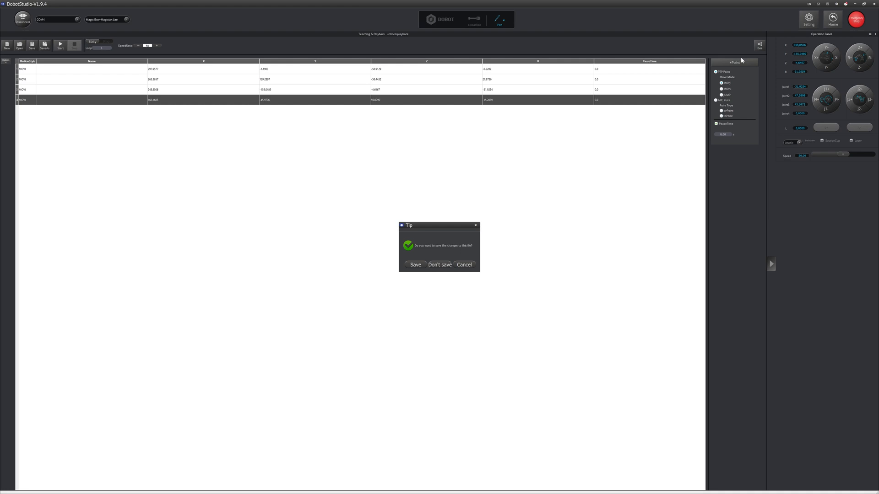
click(440, 264)
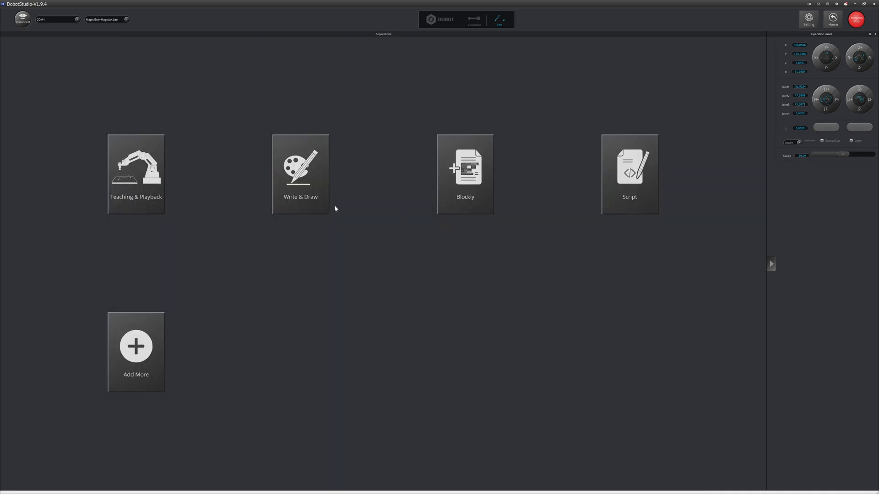
Step: In Write & Draw, convert the background-free logo image to SVG and plot it
click(301, 168)
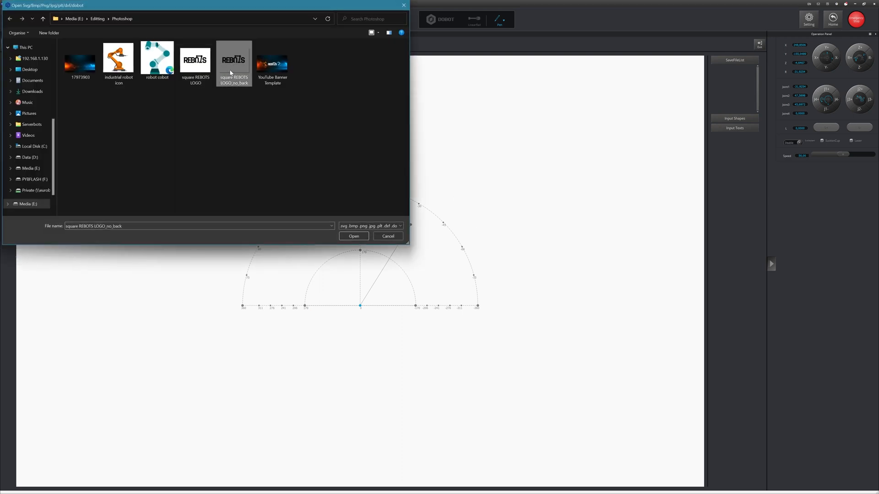
click(352, 236)
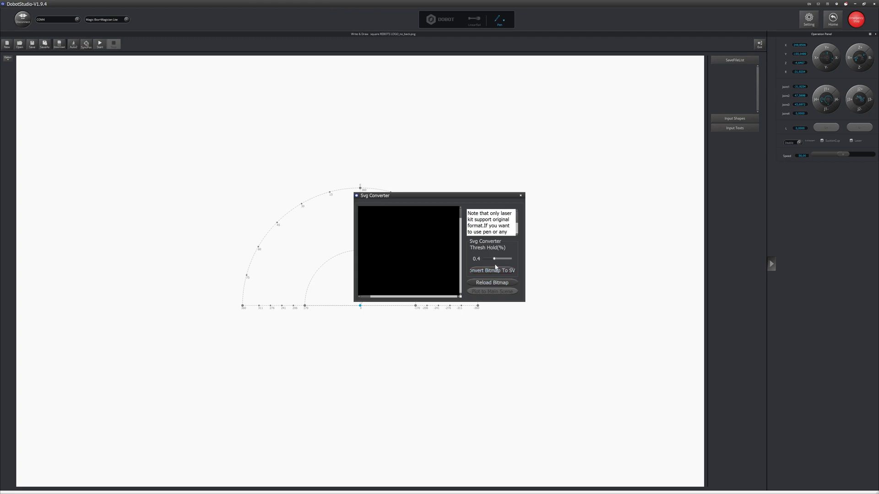
click(490, 270)
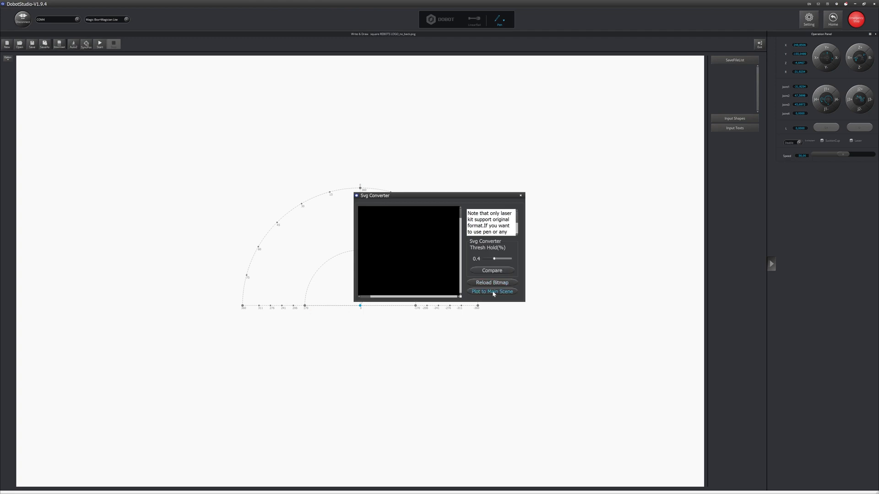
click(491, 291)
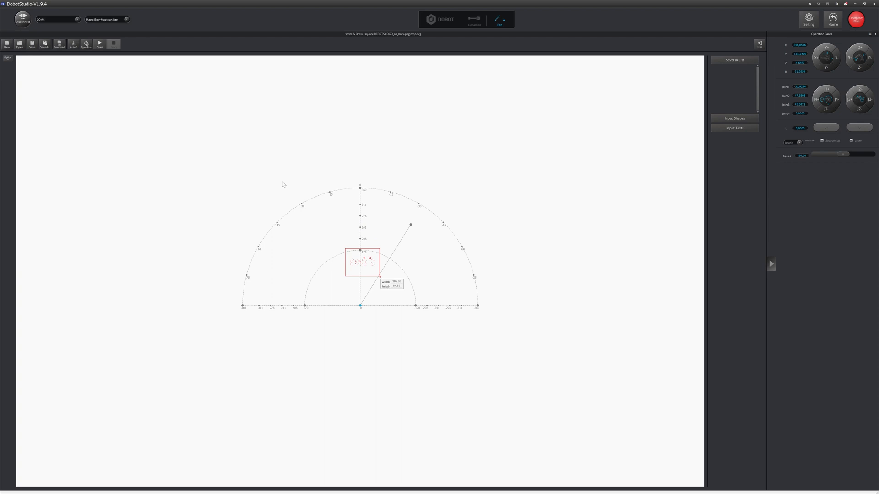
Step: Import the square REBOTS LOGO image and plot it onto the main scene
click(19, 44)
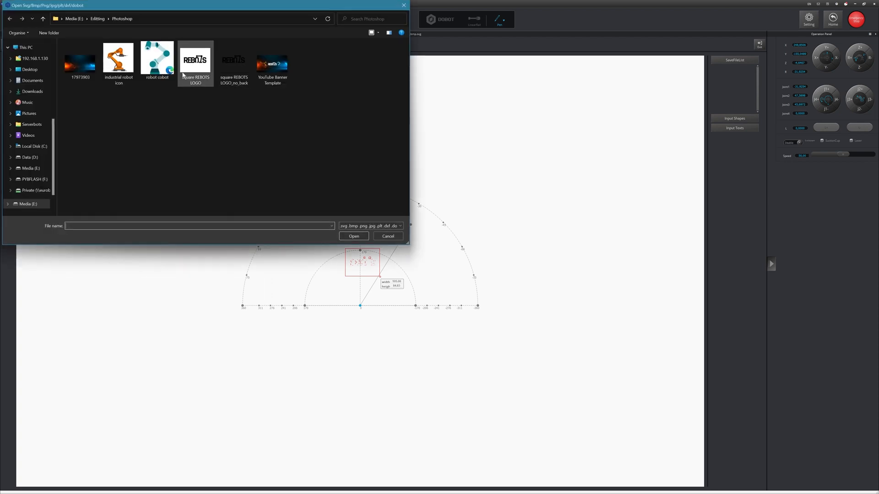
click(353, 236)
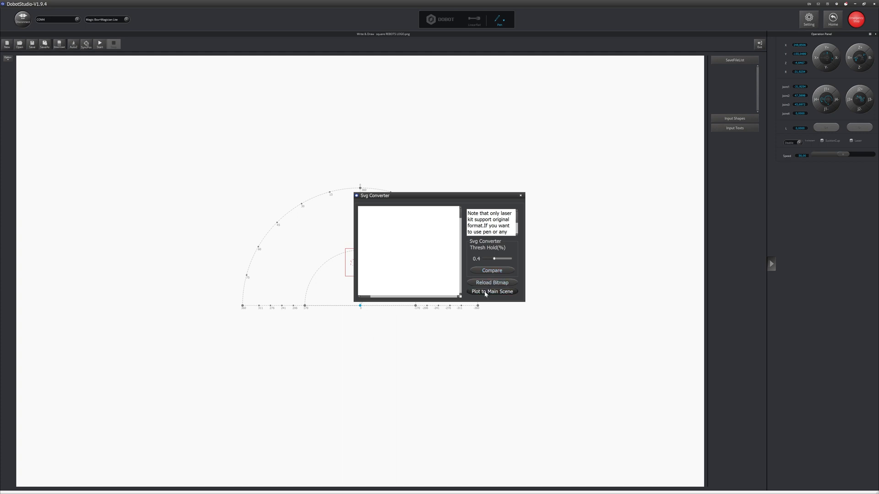
click(491, 291)
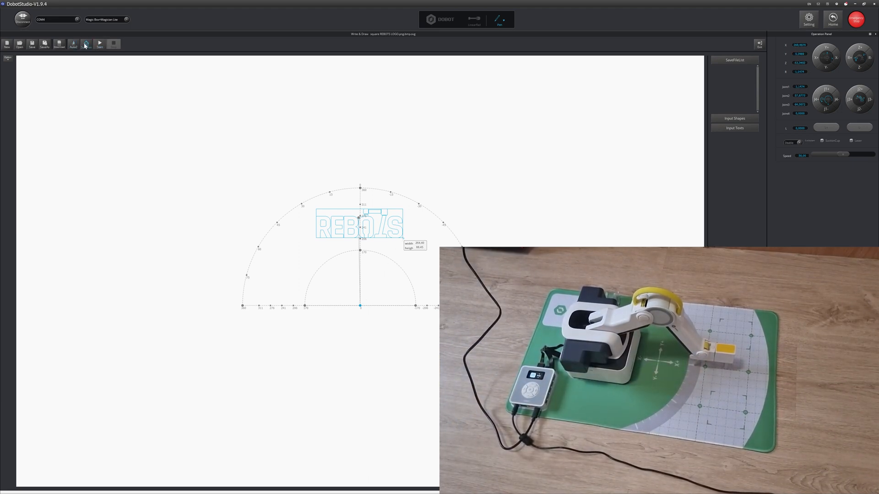
Step: Start the robot drawing the REBOTS logo, stop it, and exit without saving
click(86, 44)
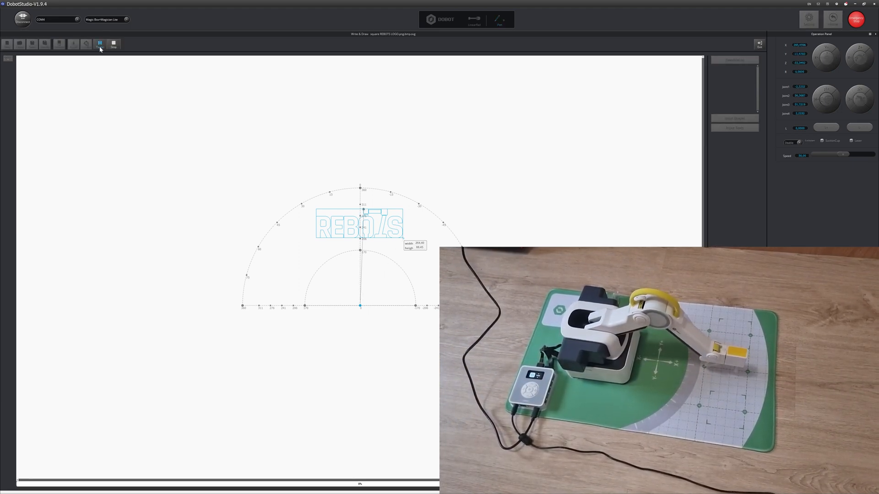
click(99, 44)
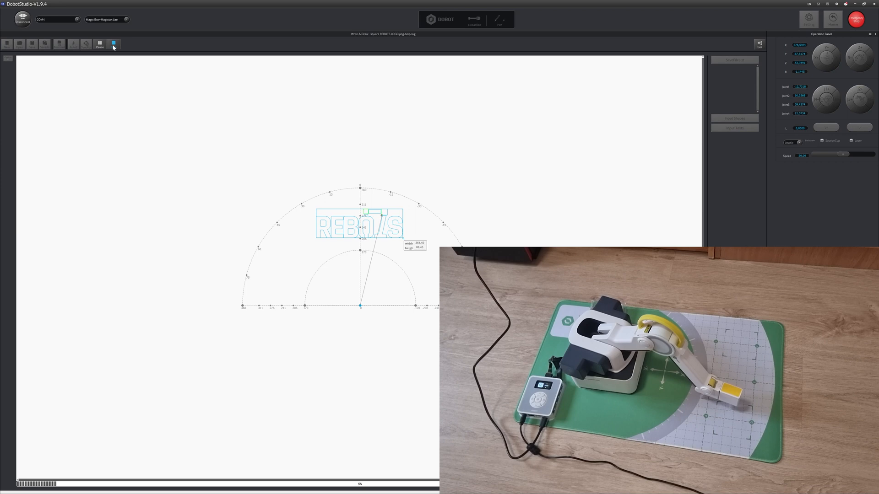
click(113, 44)
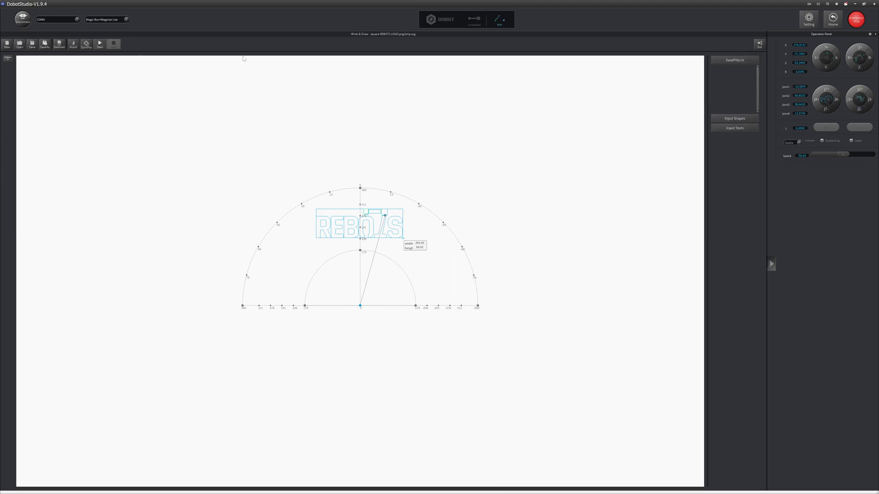
mouse_move(249, 45)
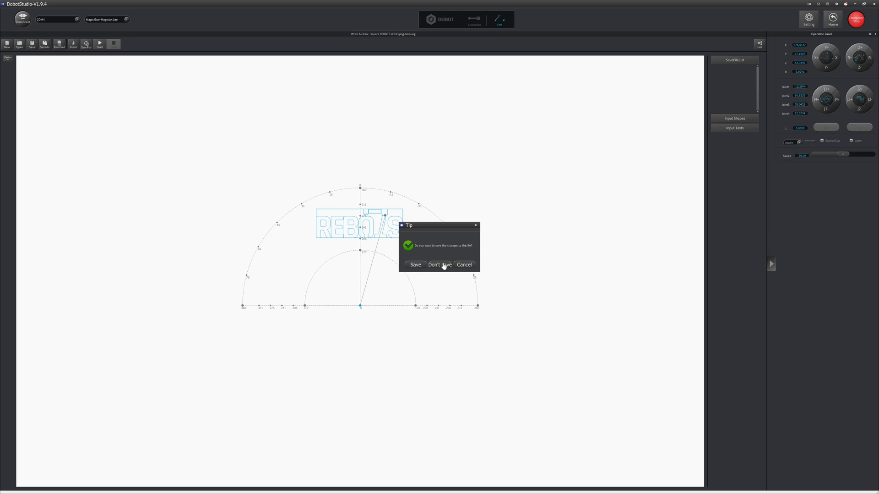
click(439, 264)
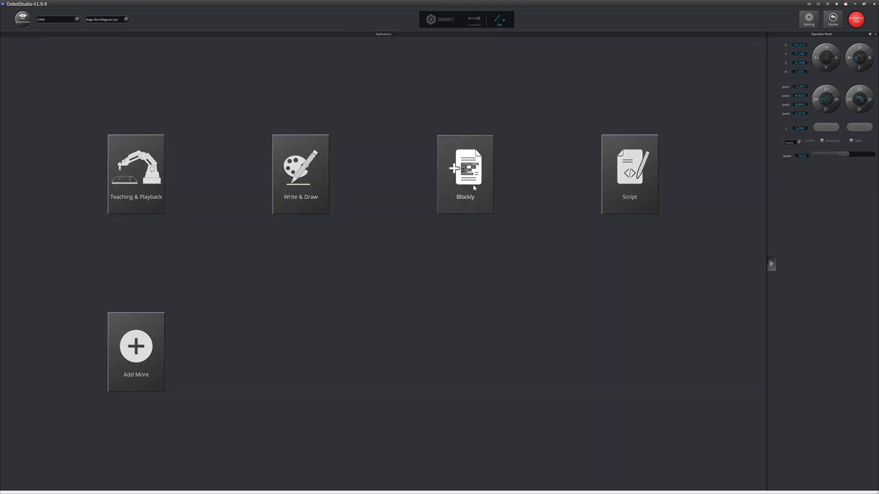
Step: In Blockly, add a second MoveTo block to X 200, Y -172, Z 53 and run the program
click(464, 172)
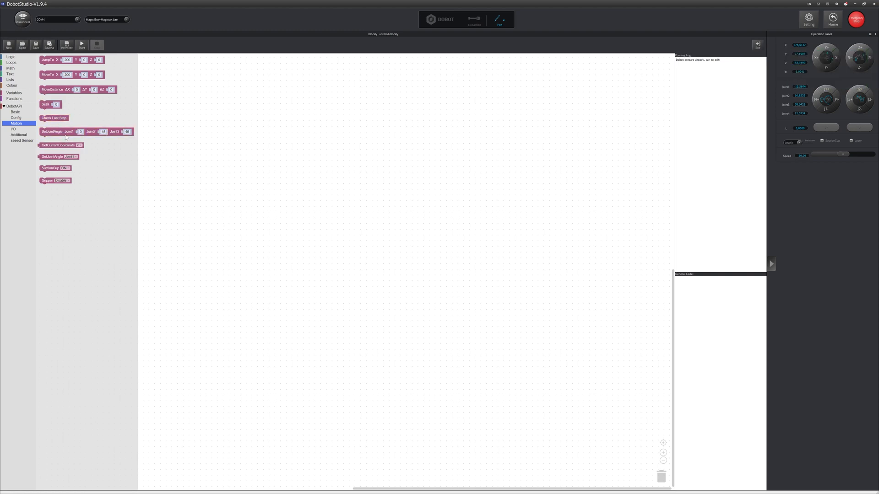
drag(52, 74, 260, 175)
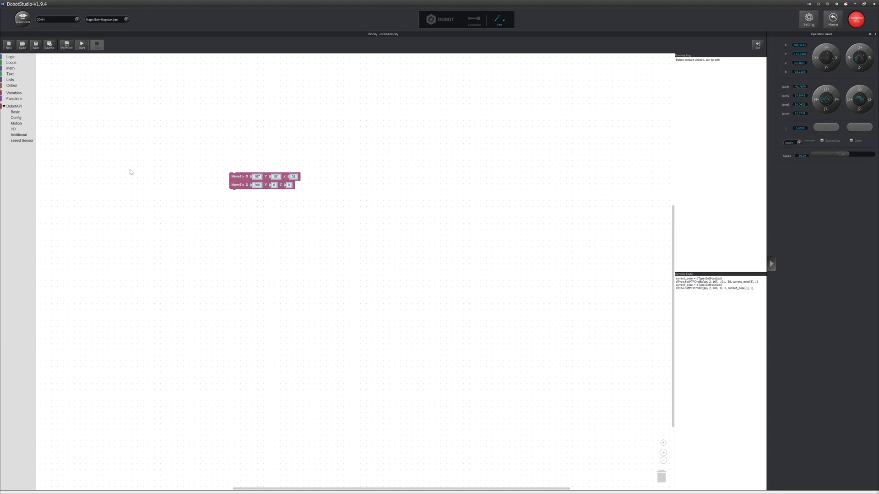
click(257, 185)
text(53)
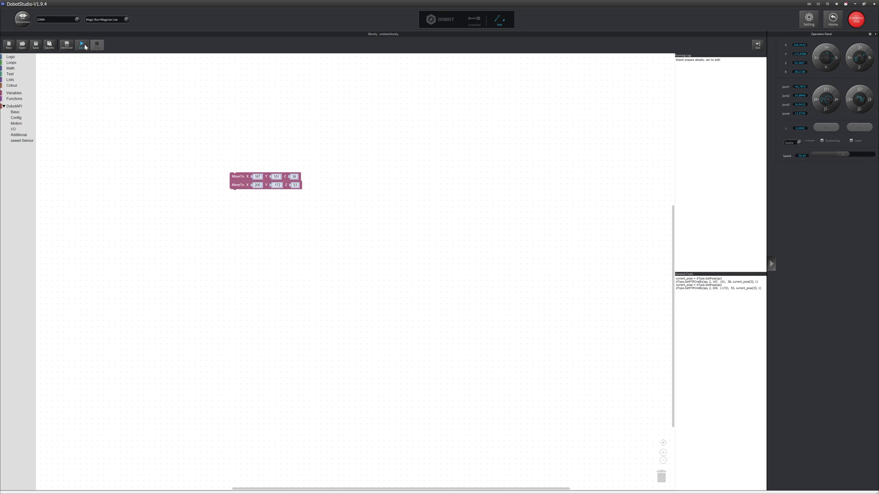
click(82, 44)
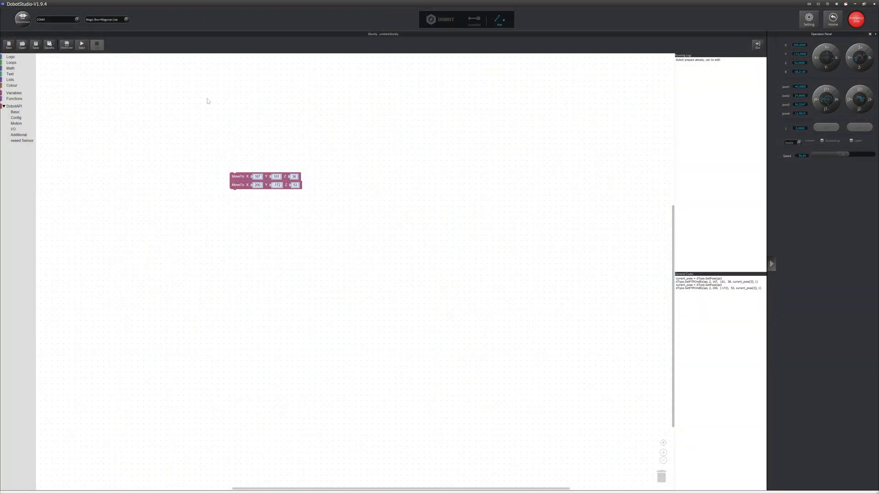
mouse_move(174, 446)
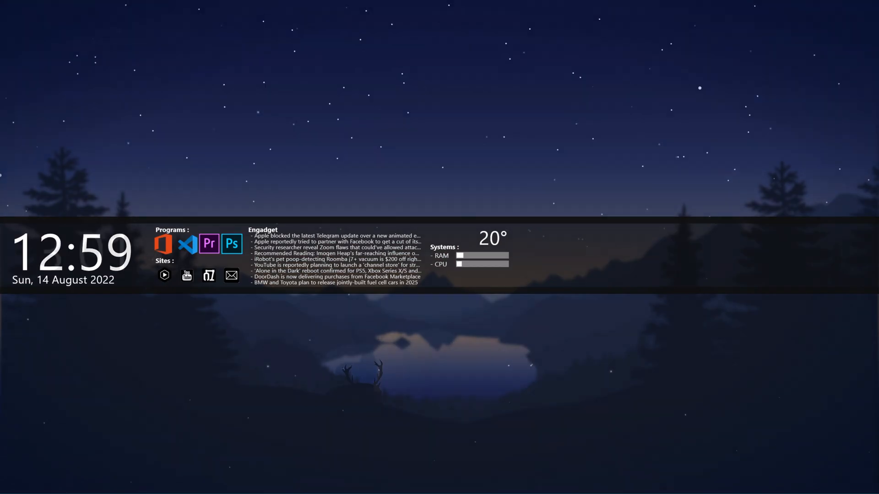
Step: Open the Windows Start menu to find DobotLab
click(10, 485)
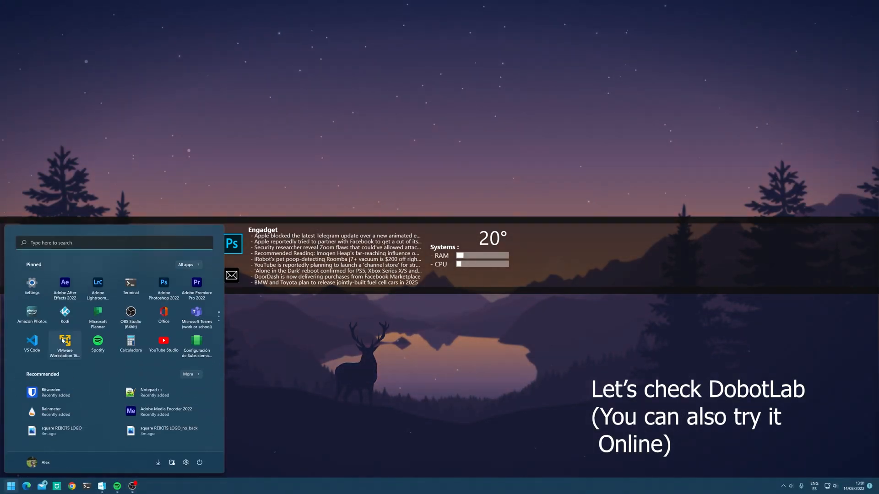
mouse_move(65, 342)
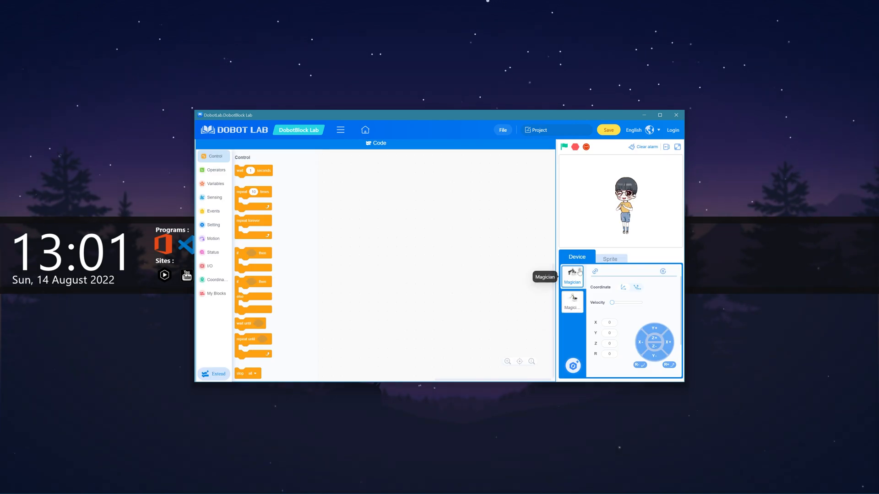
Step: Select Magician Lite as the device and connect to it on COM4
click(572, 301)
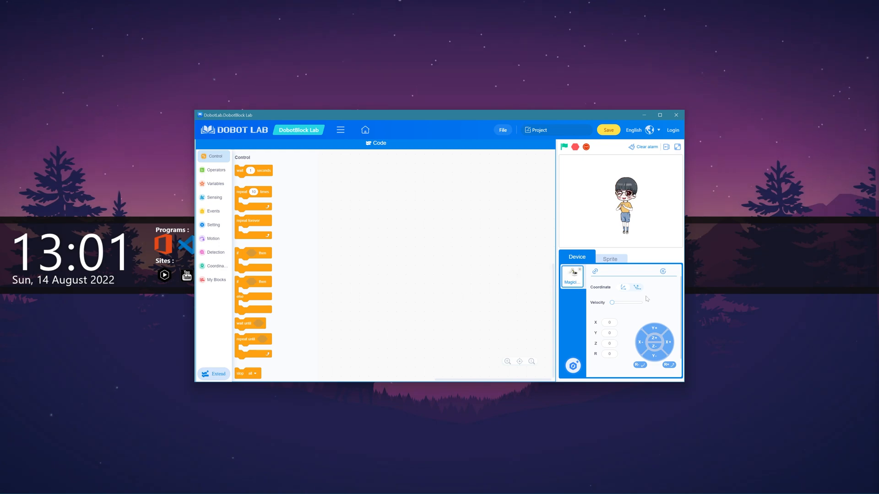
click(572, 275)
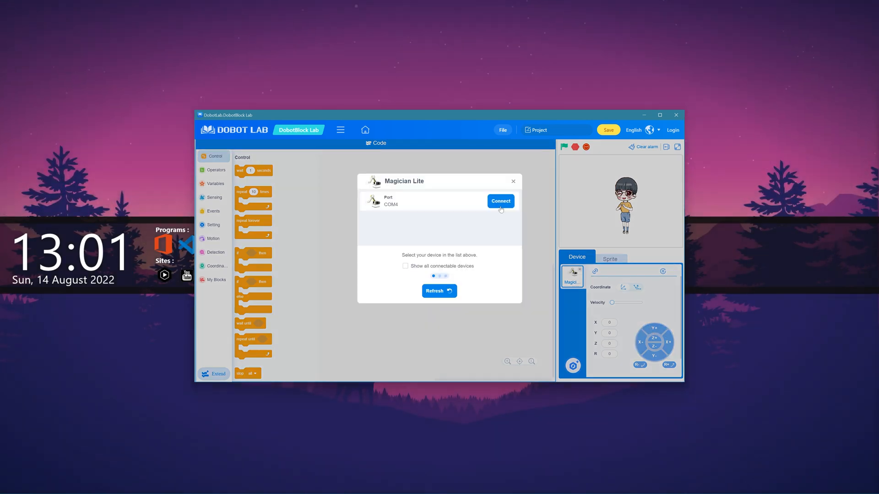
click(499, 202)
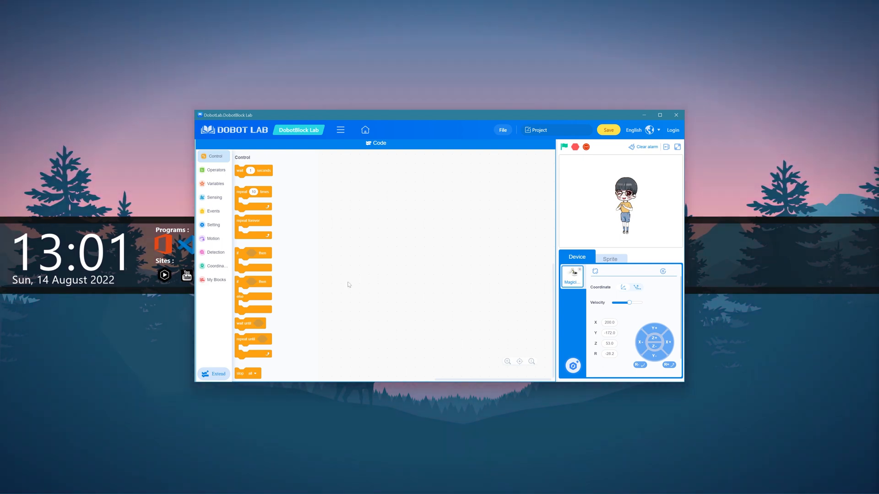
click(213, 238)
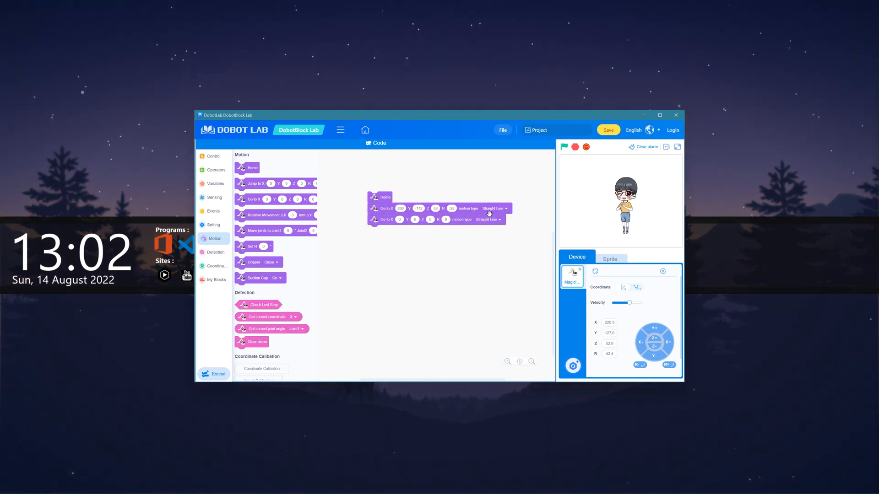
Step: Set the go-to moves to X 200, Y -172 and X 220, Y 127 in joint mode
click(495, 208)
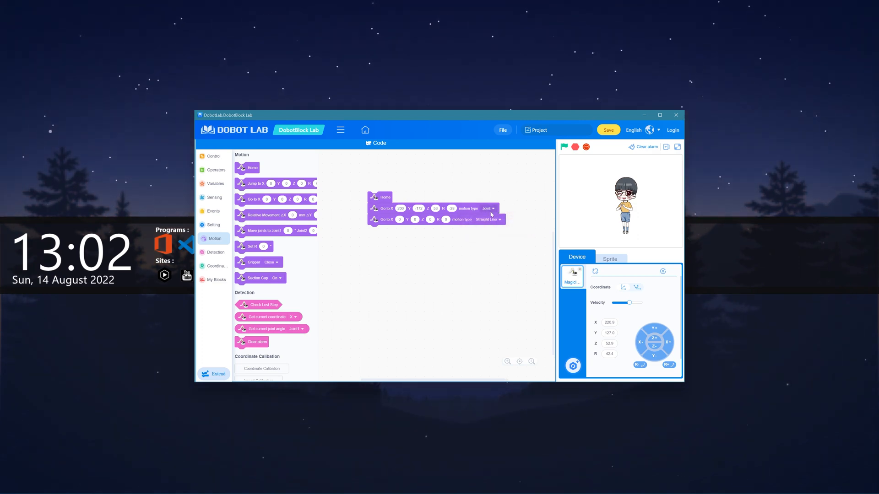
click(489, 219)
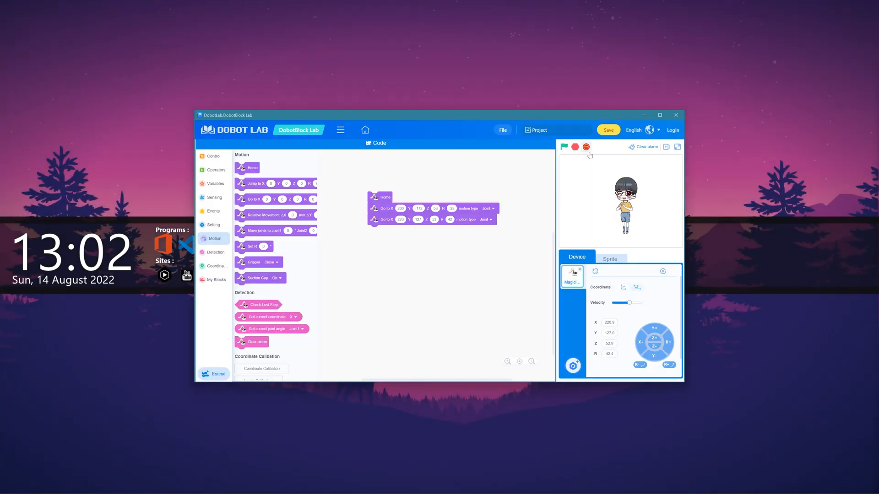
click(564, 147)
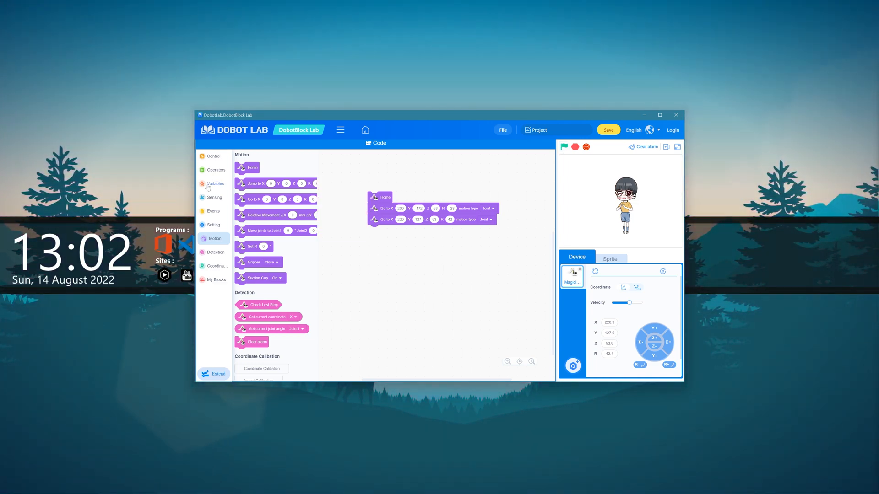
click(214, 211)
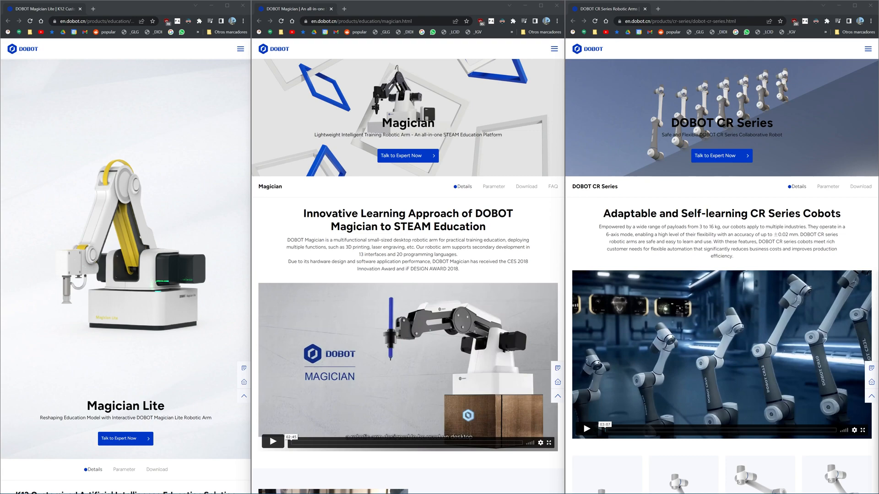
scroll(down, 3)
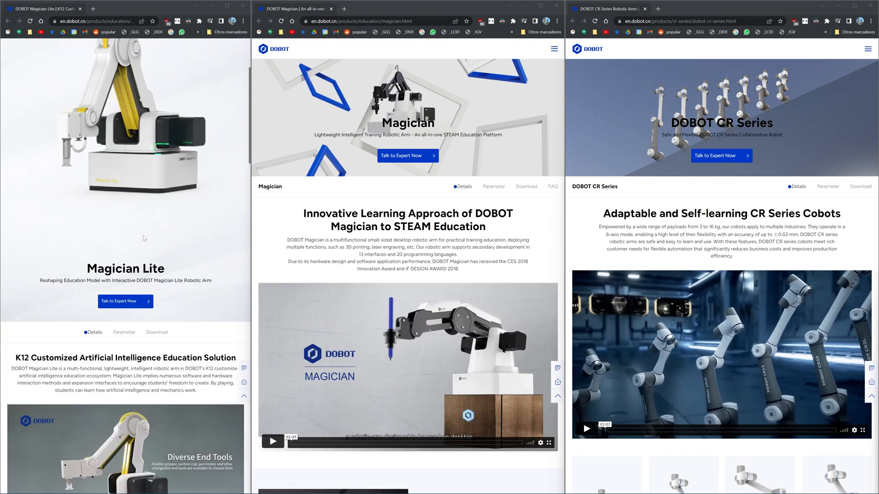
scroll(down, 3)
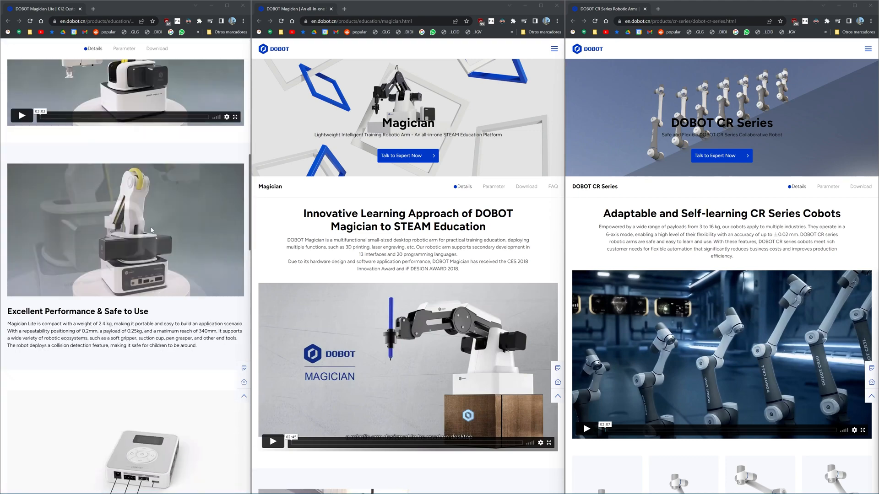
scroll(down, 3)
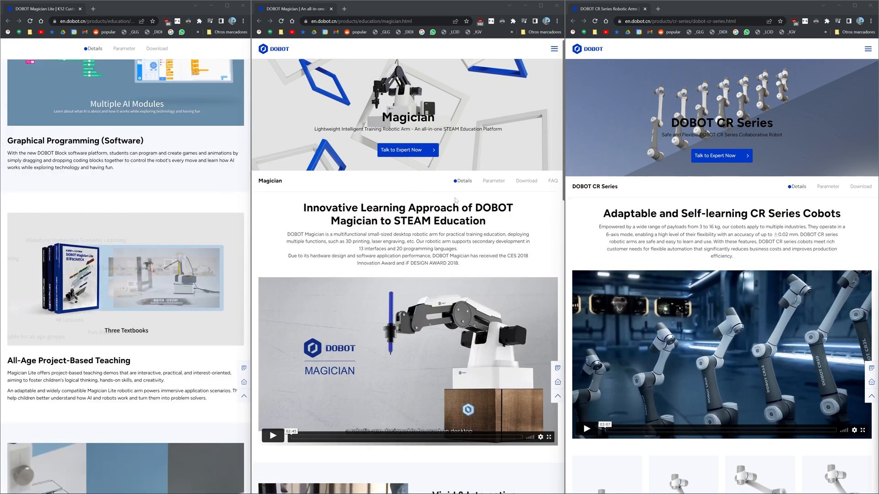
scroll(down, 3)
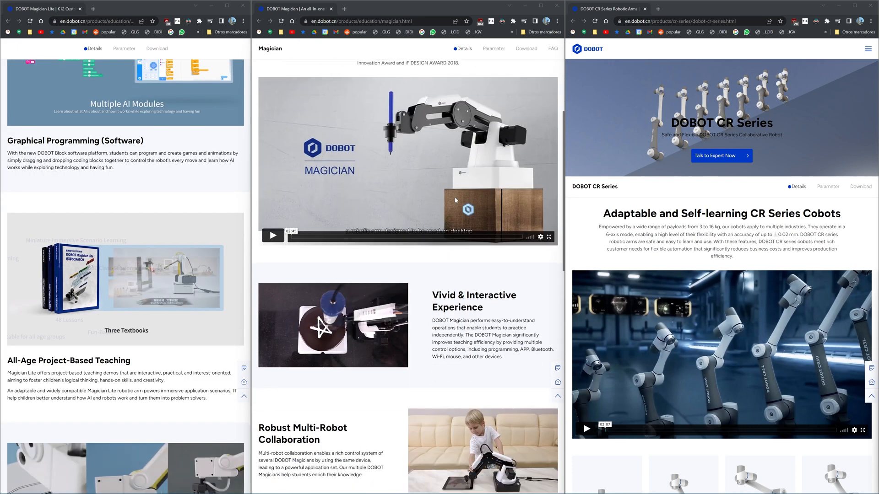
scroll(down, 3)
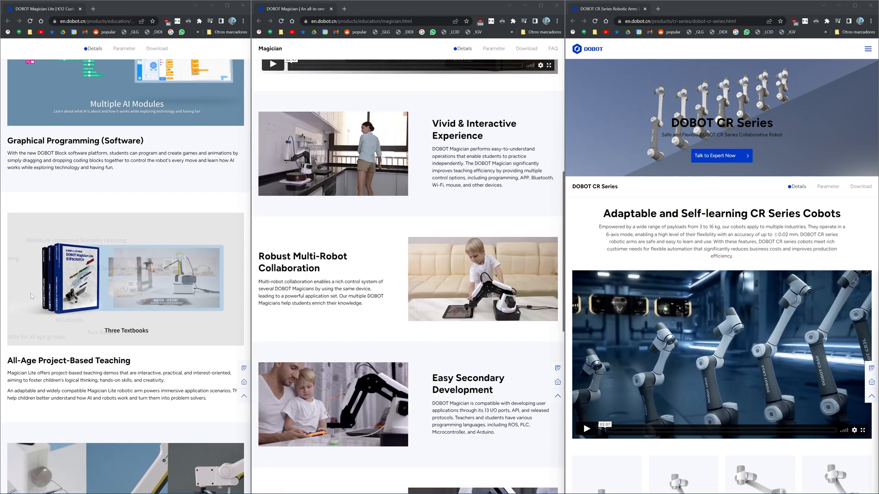
scroll(down, 3)
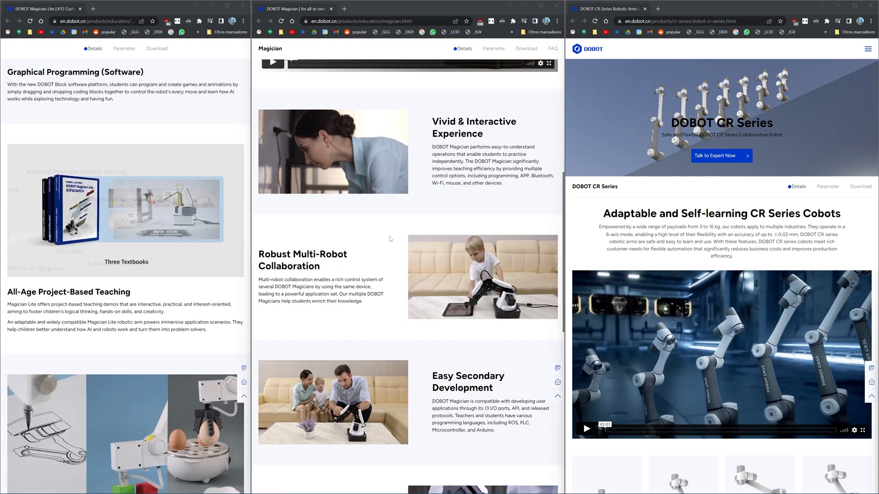
scroll(down, 3)
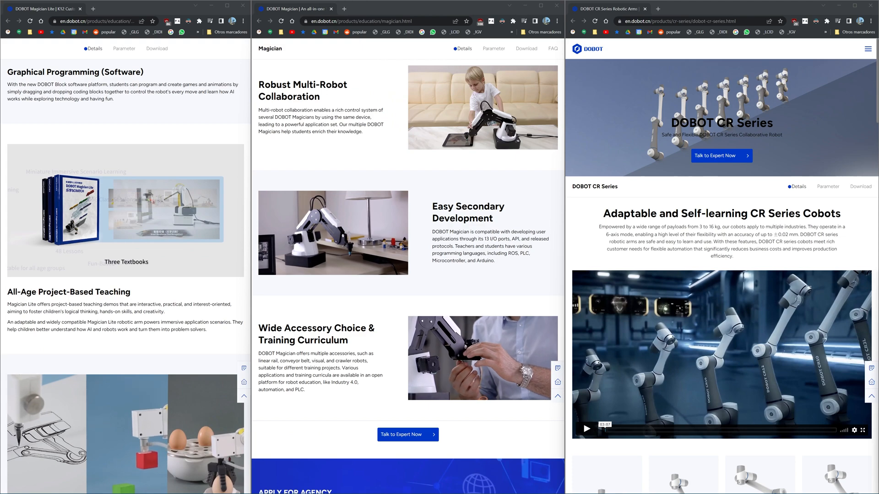
scroll(down, 3)
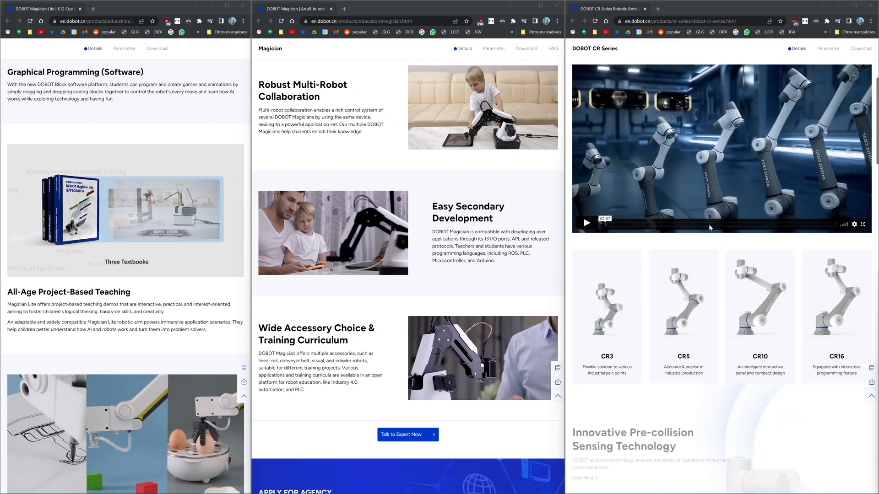
scroll(down, 3)
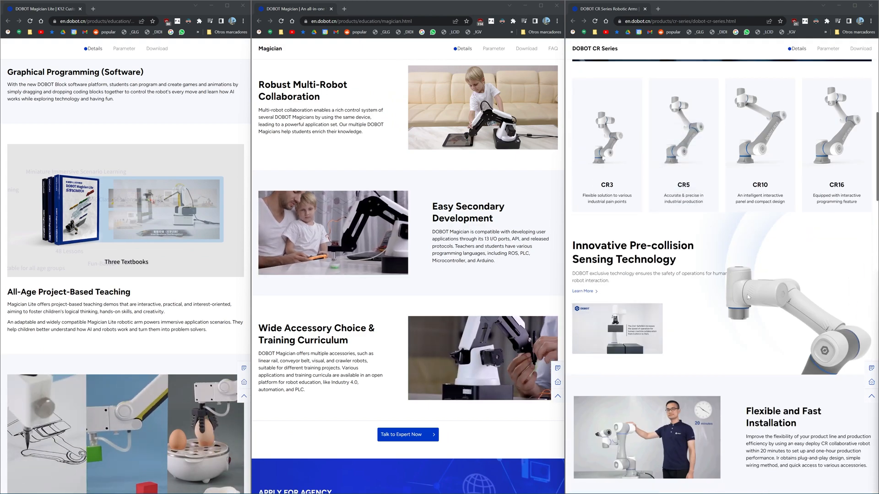